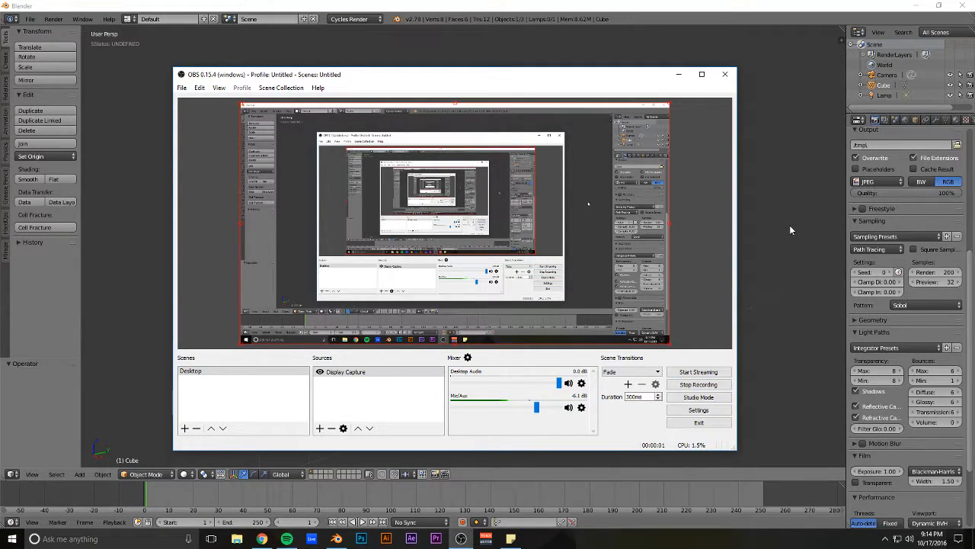
Bring the Blender scene with the Suzanne Cycles preview into view
left_click(724, 74)
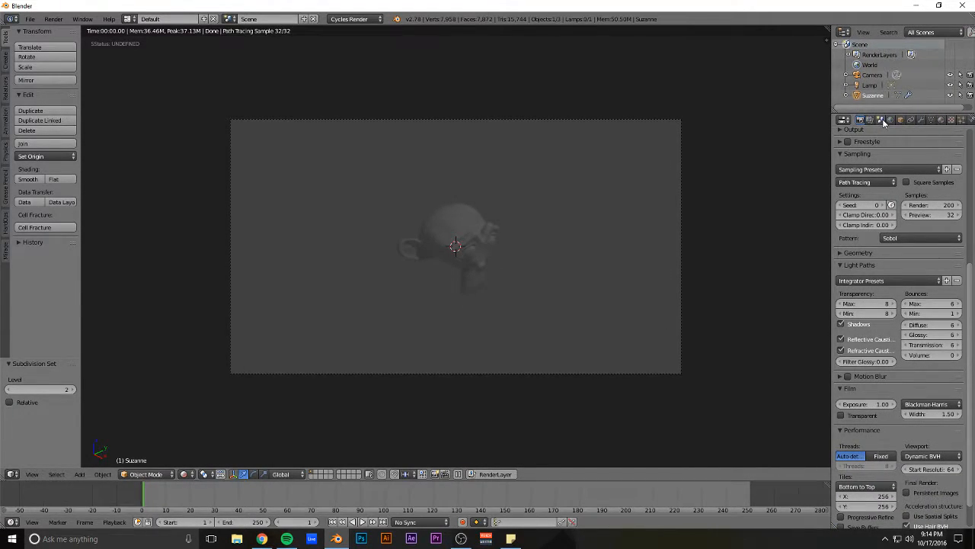
mouse_move(882, 120)
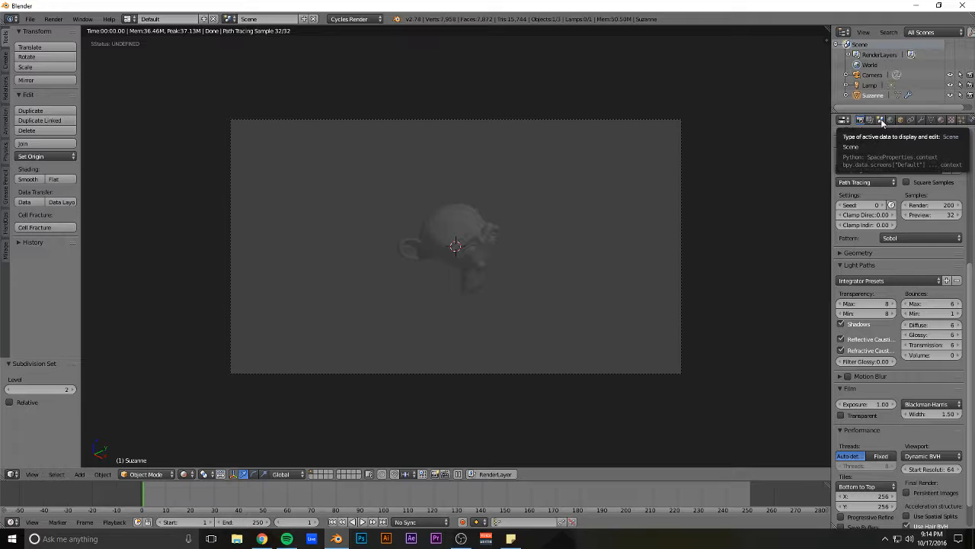
Show the Scene Color Management panel and list its view transform choices
left_click(881, 118)
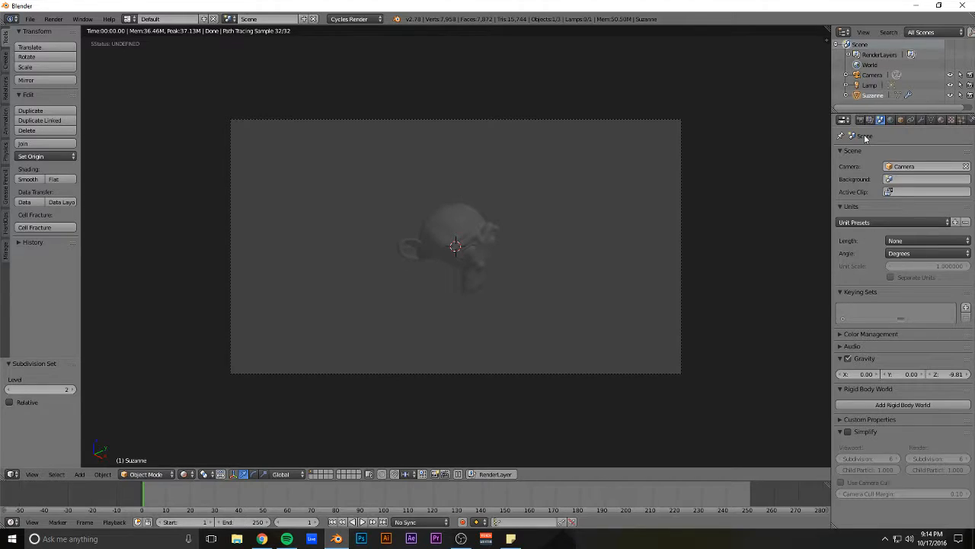
left_click(870, 334)
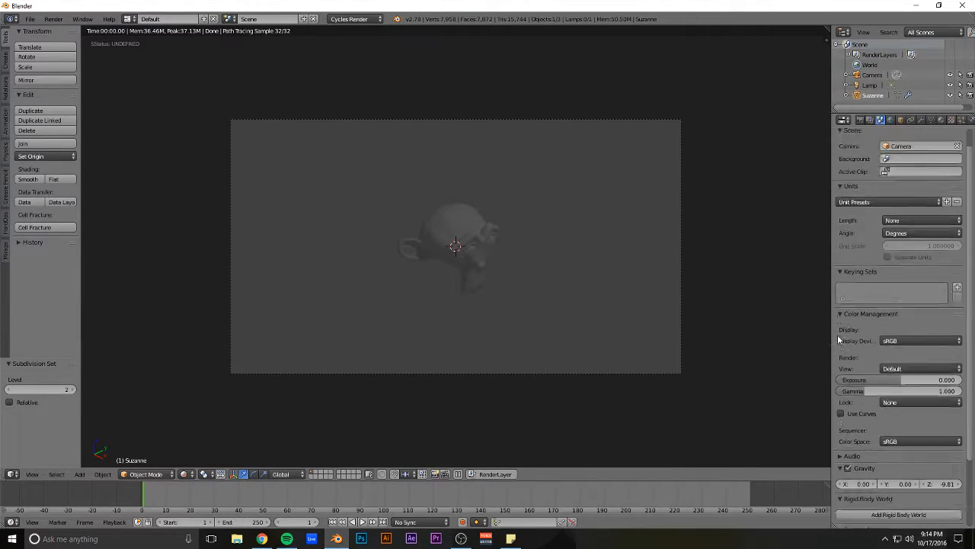
left_click(918, 285)
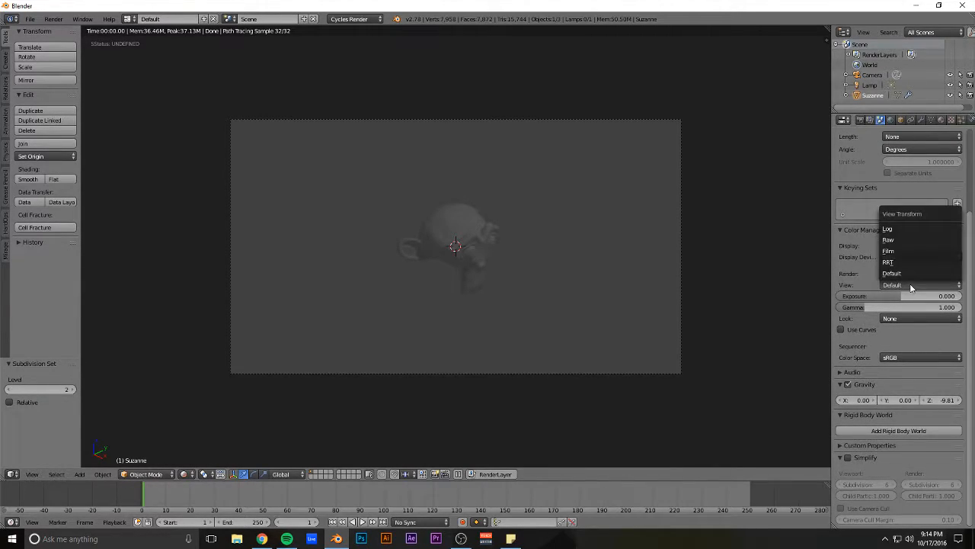
Set the view transform to Film for a brighter Suzanne render
left_click(889, 250)
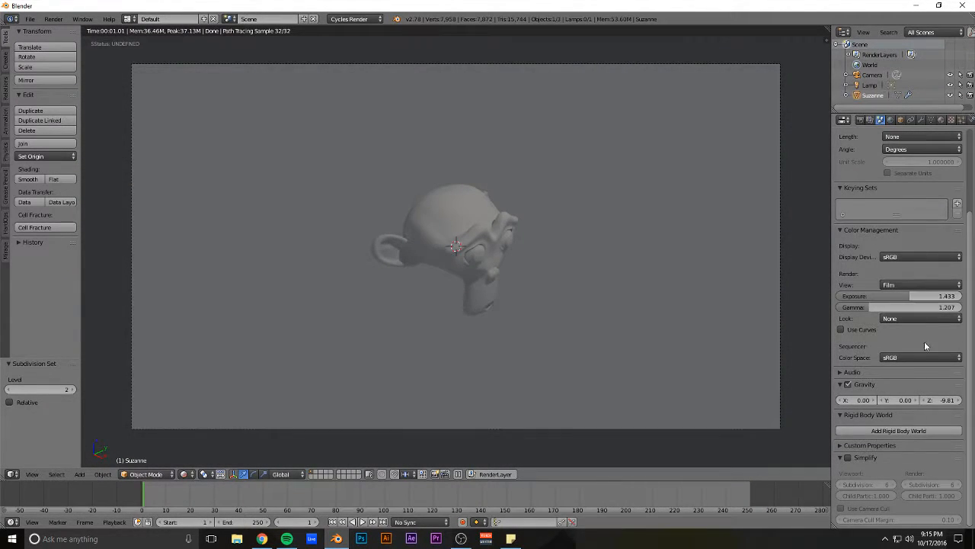
left_click(841, 329)
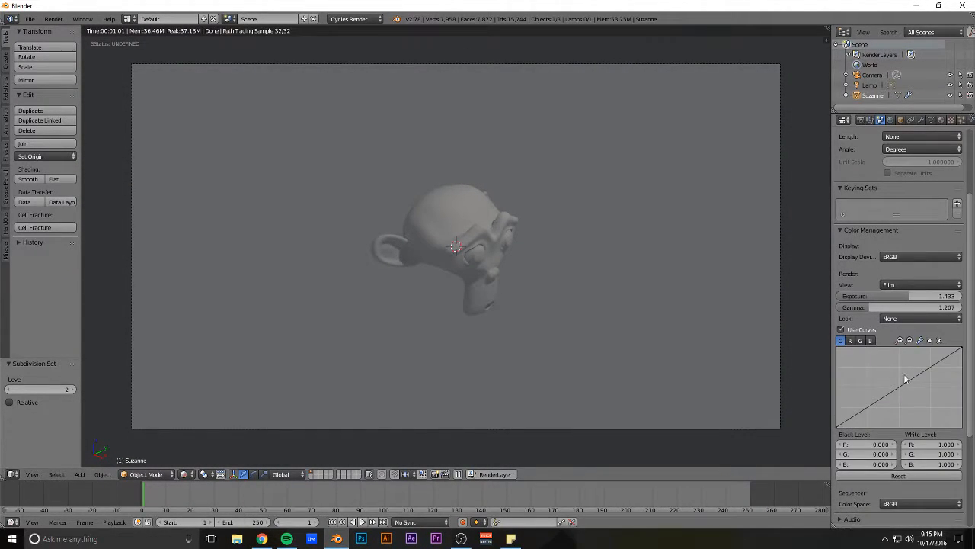
left_click_drag(899, 387, 890, 408)
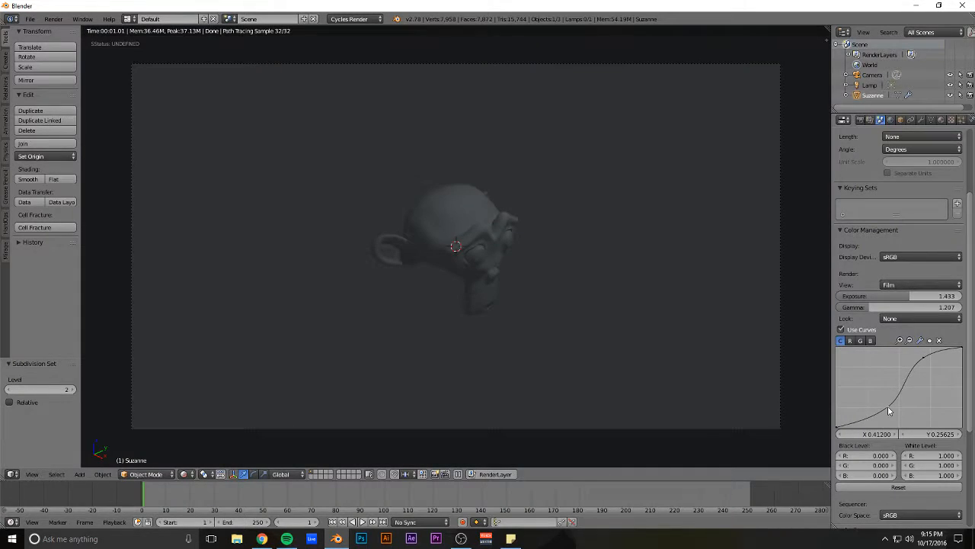
left_click(922, 319)
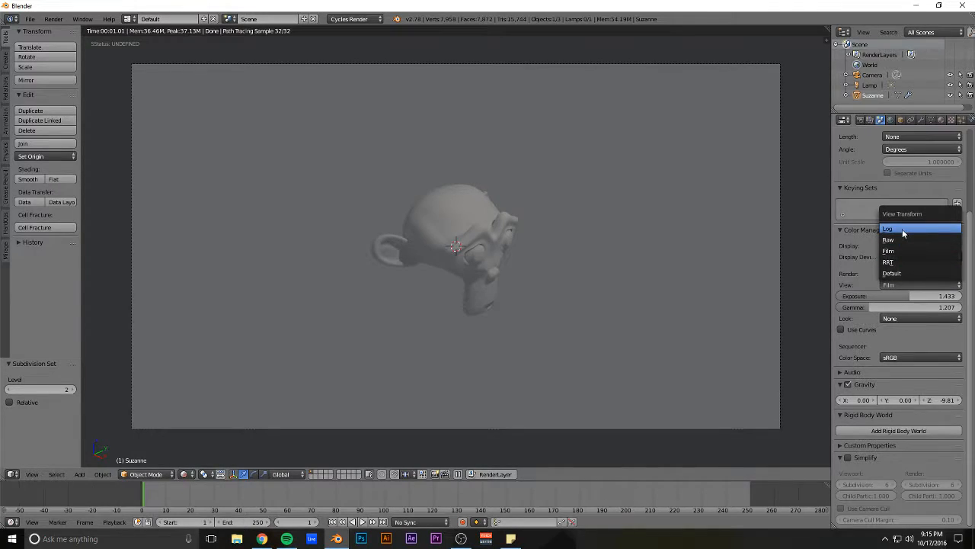
left_click(899, 239)
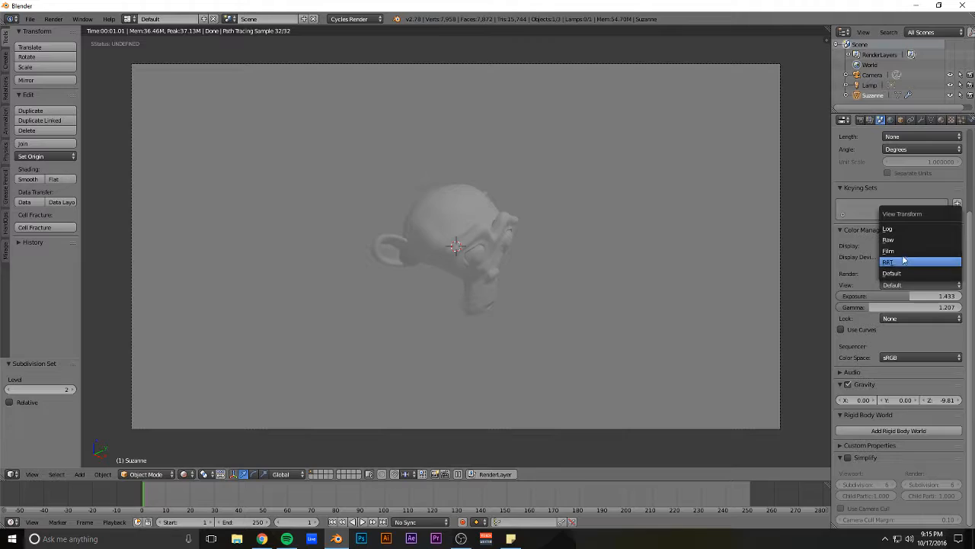
left_click(888, 262)
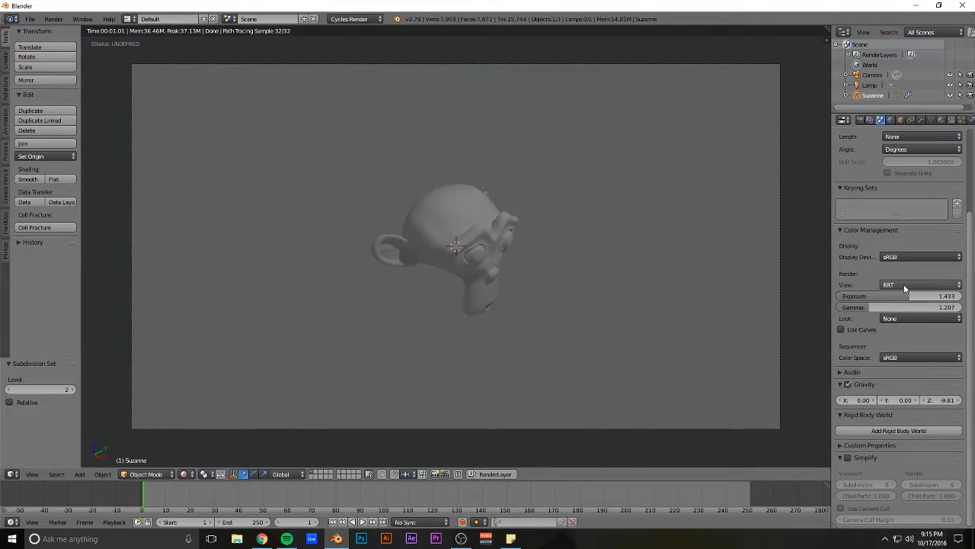
left_click(918, 285)
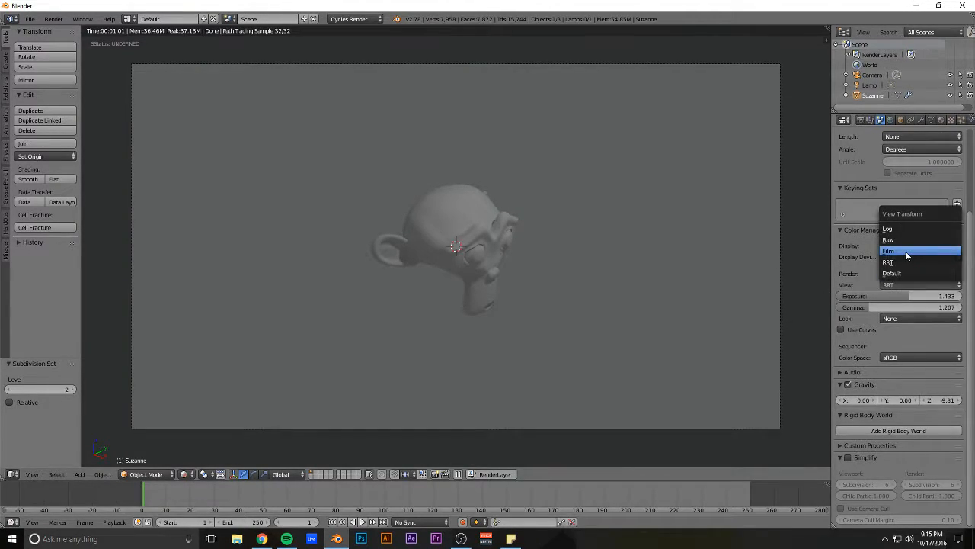
left_click(888, 250)
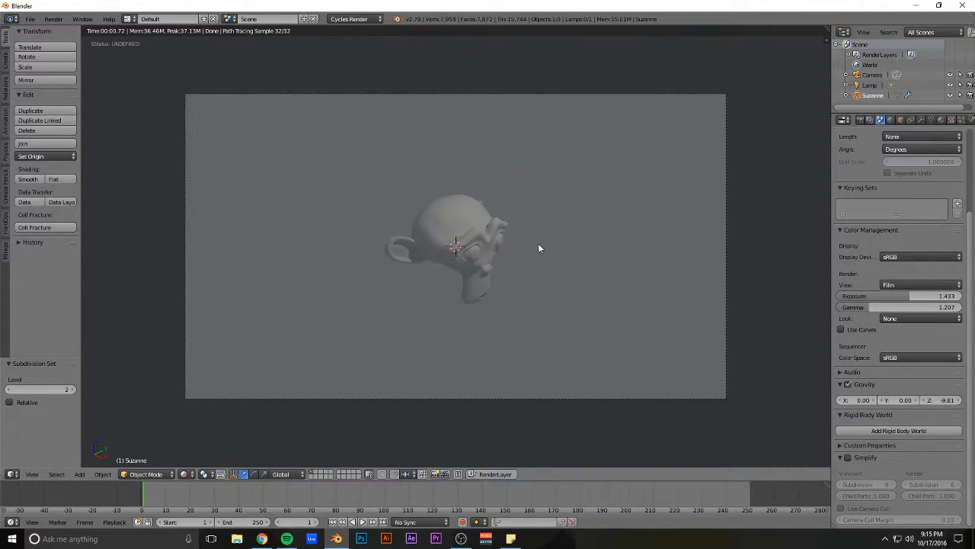
mouse_move(548, 242)
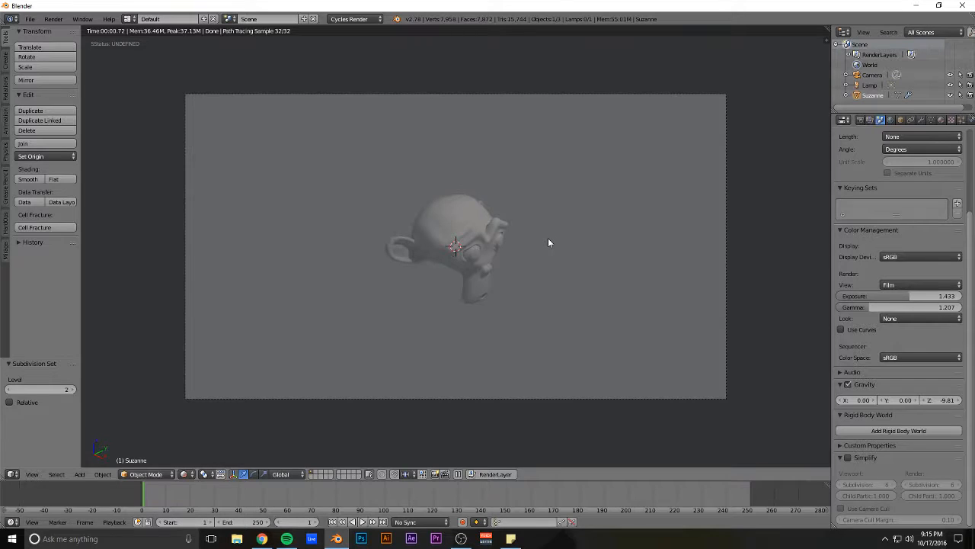
mouse_move(503, 265)
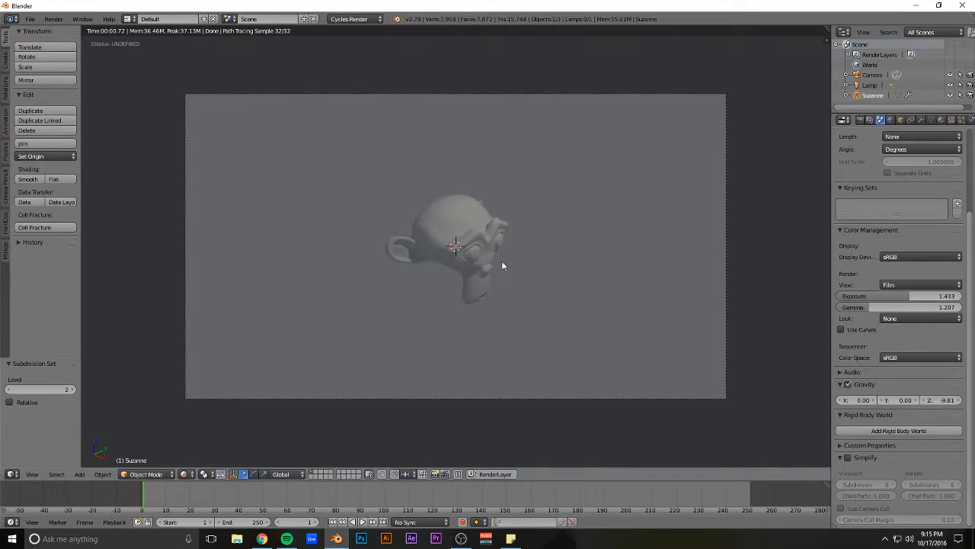